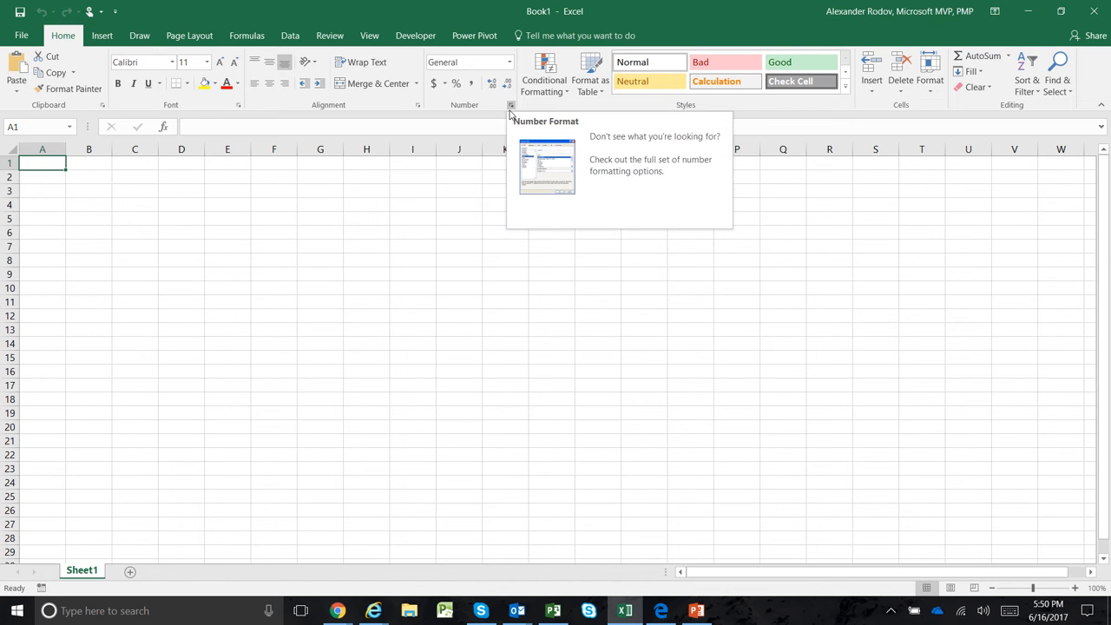
pyautogui.moveTo(254, 222)
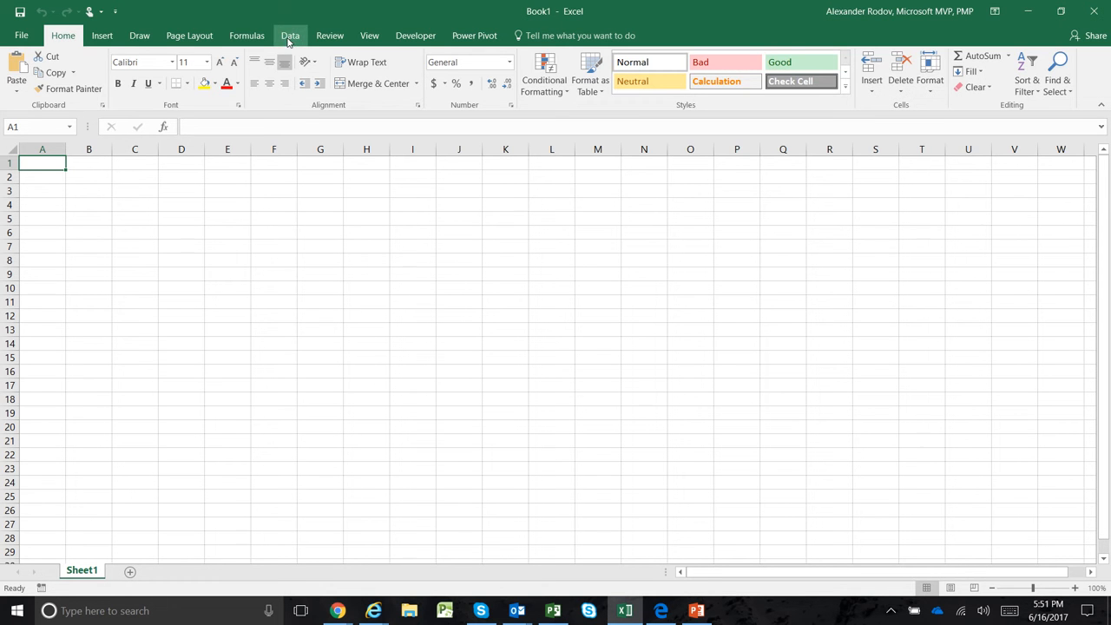
# Step: Bring up the new-query source list from the Data ribbon, heading for the OData feed option
pyautogui.click(290, 34)
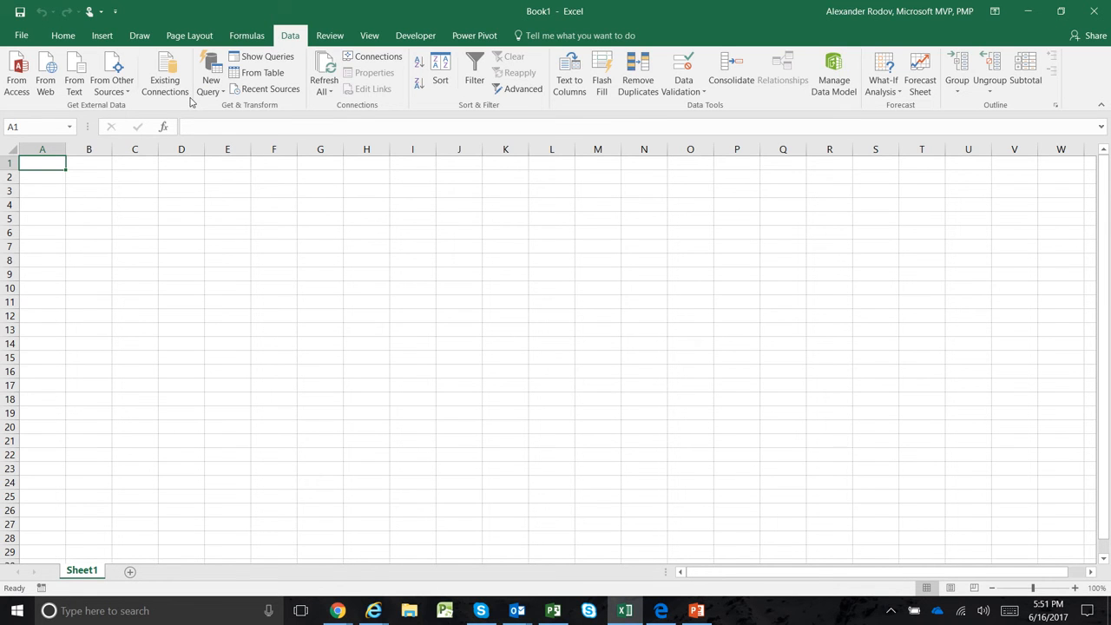
pyautogui.click(210, 73)
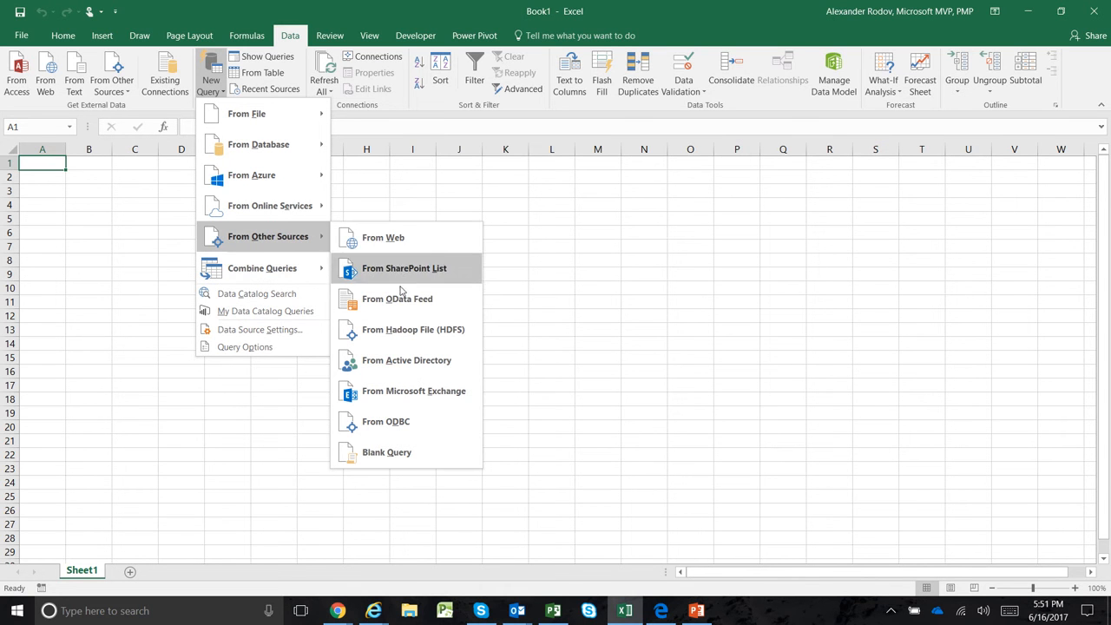
pyautogui.moveTo(402, 299)
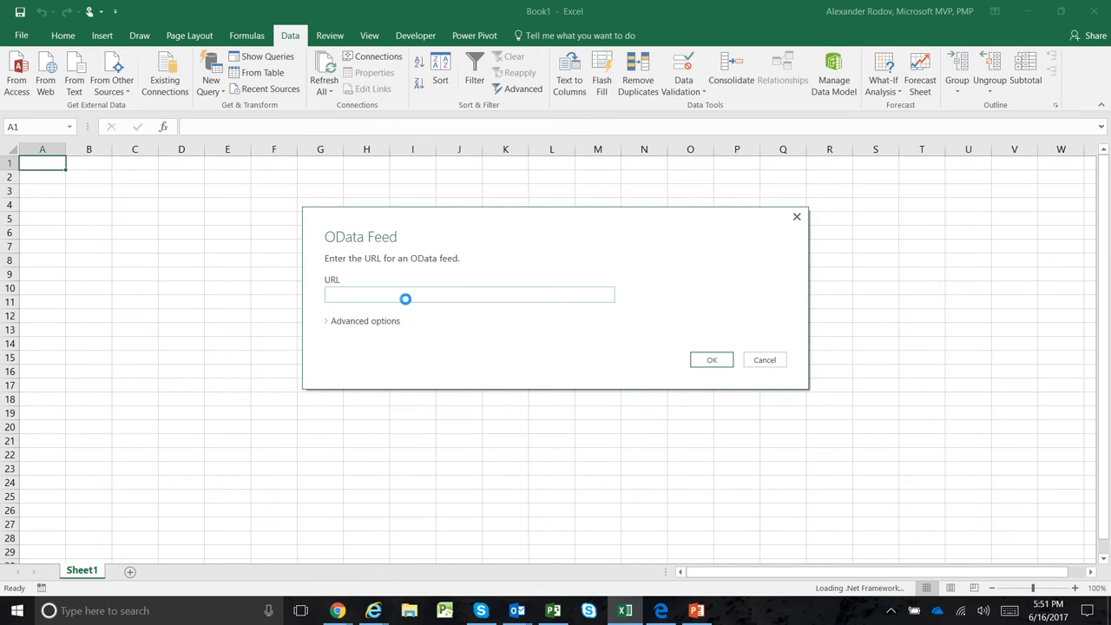
pyautogui.write('https://rely.sharepoint.com/sites/SandBox/')
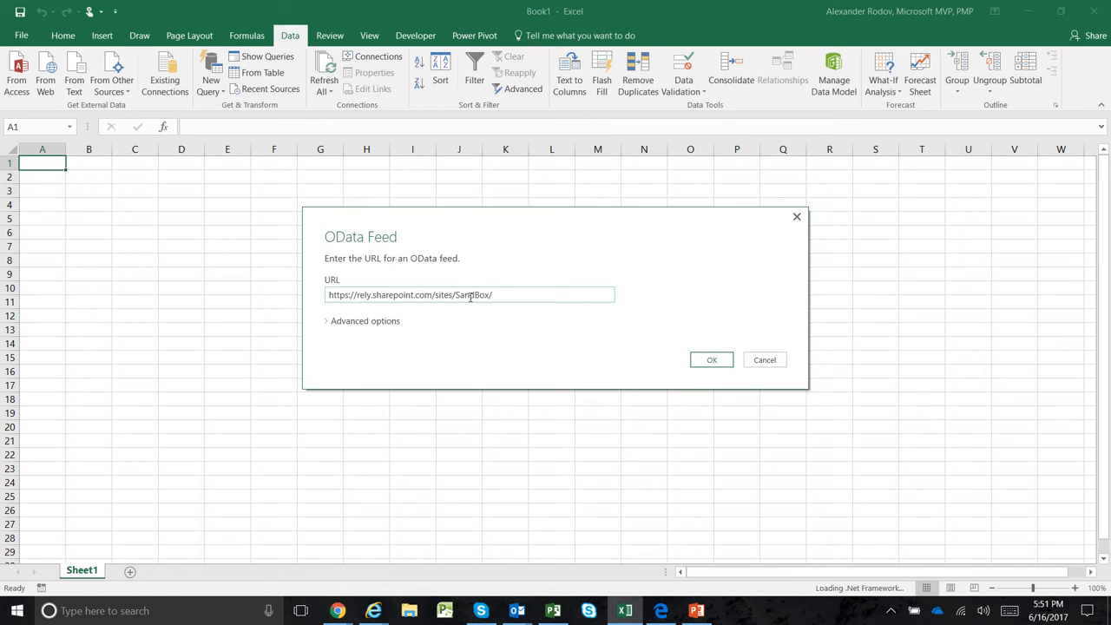
pyautogui.doubleClick(472, 295)
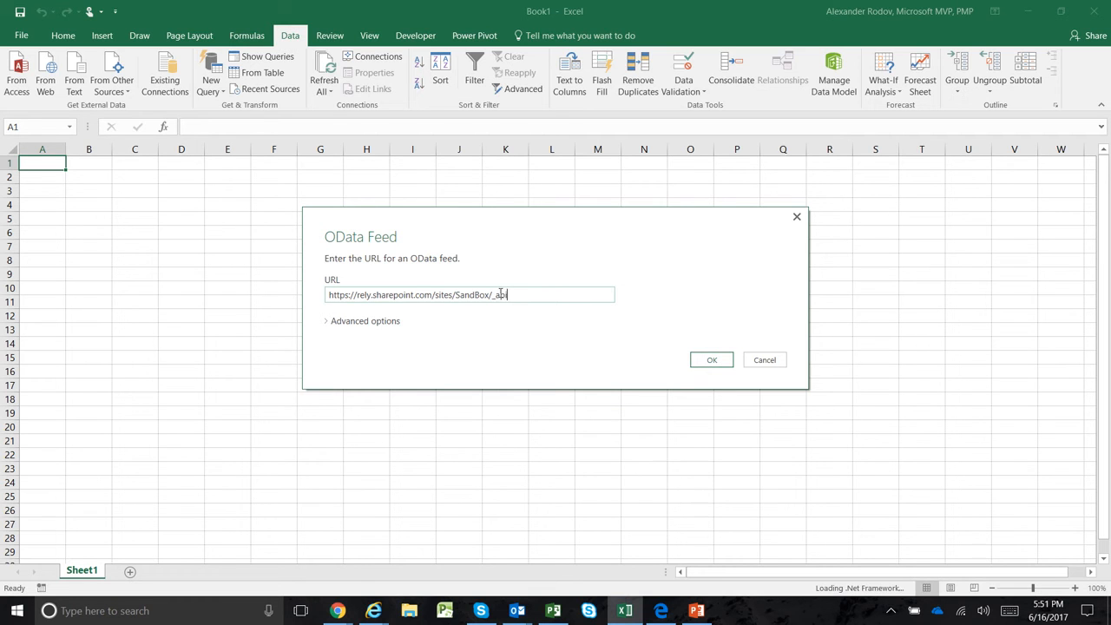
pyautogui.write('i/projectdata')
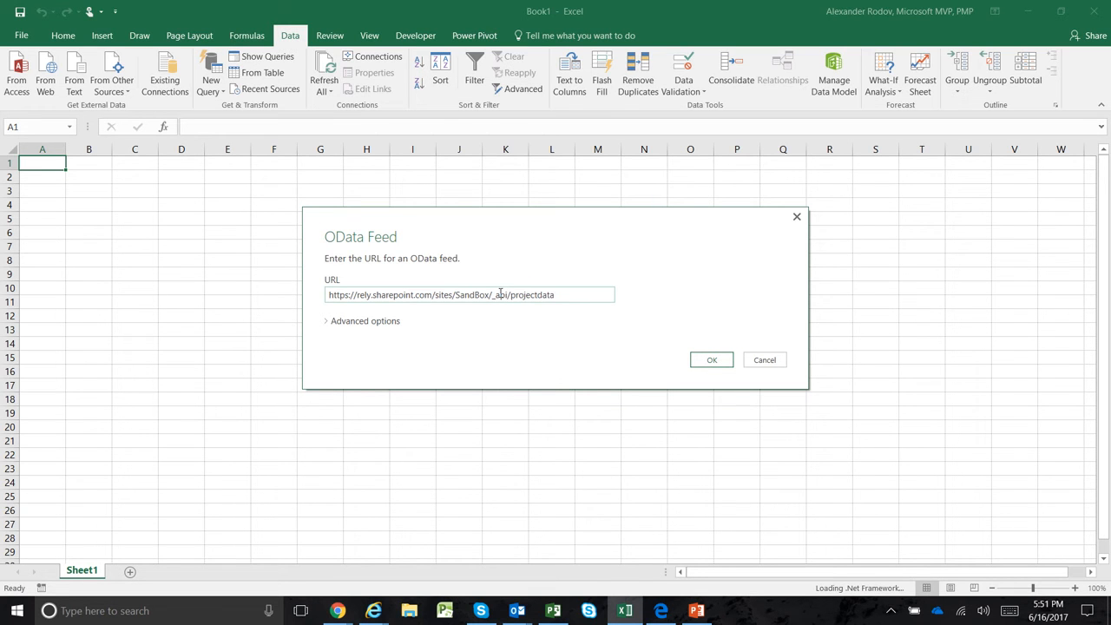
pyautogui.moveTo(522, 313)
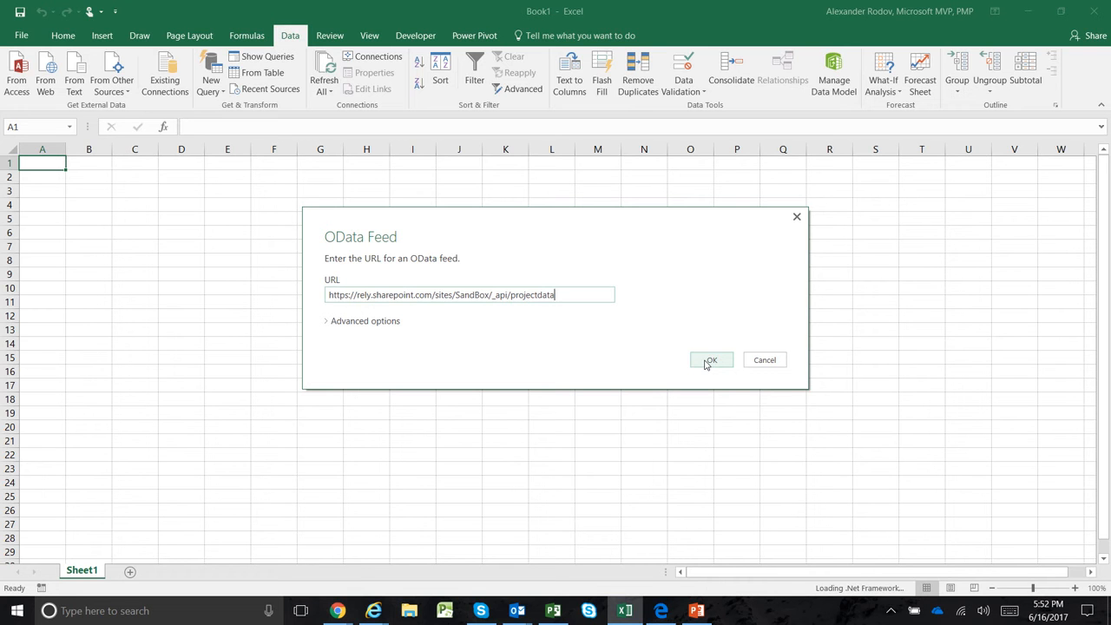
pyautogui.click(710, 359)
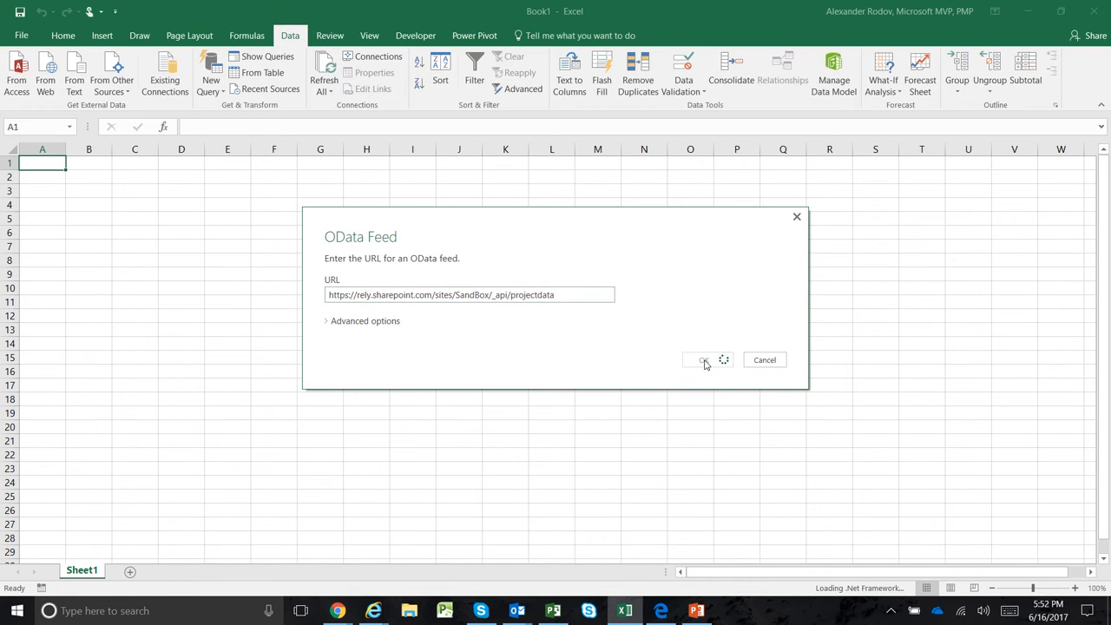
# Step: Select the Projects table in the Navigator and load its 89 rows onto a new sheet
pyautogui.click(703, 360)
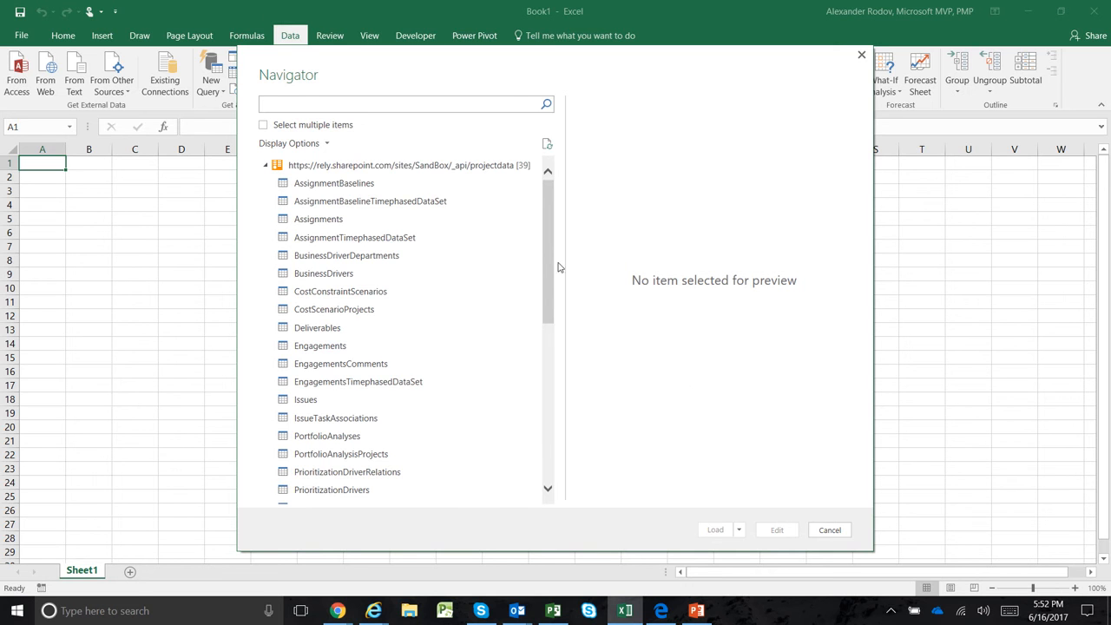
pyautogui.scroll(-3)
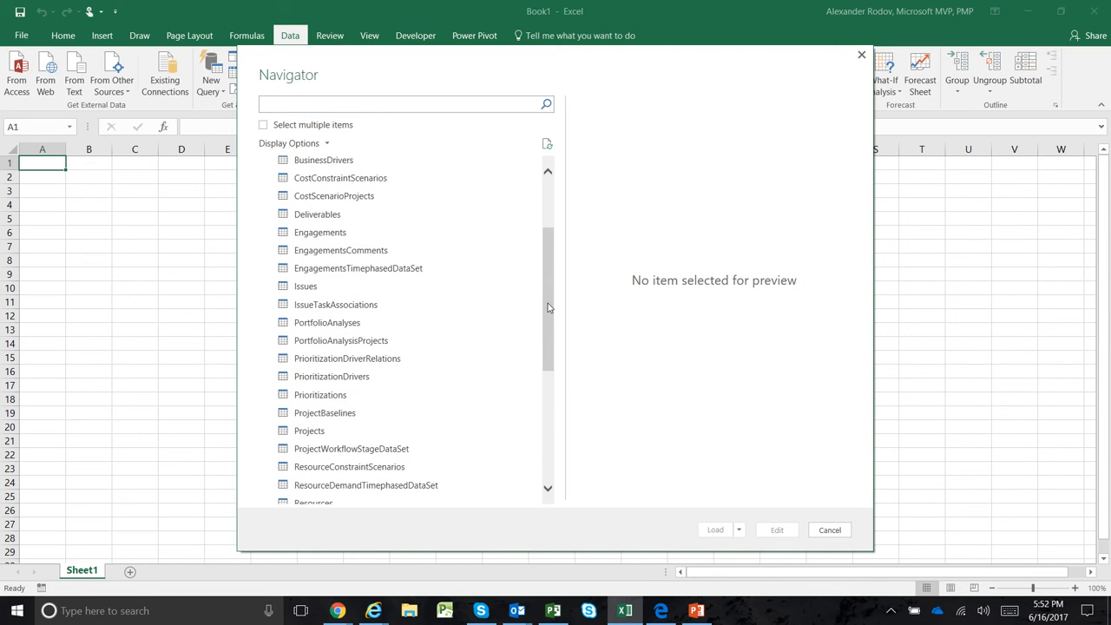
pyautogui.click(309, 431)
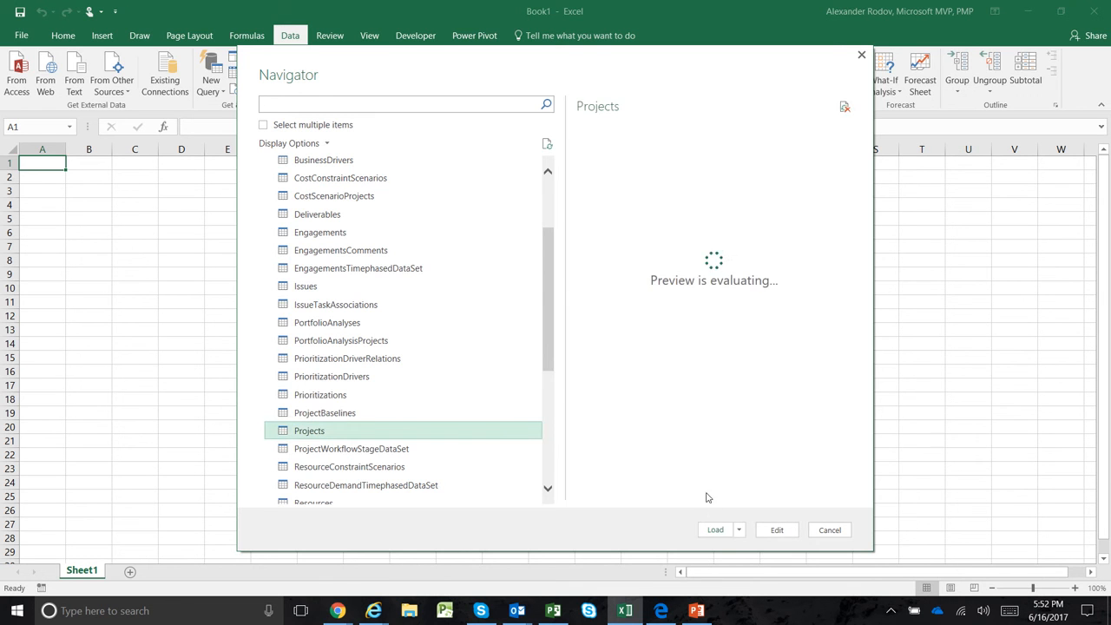
pyautogui.click(829, 529)
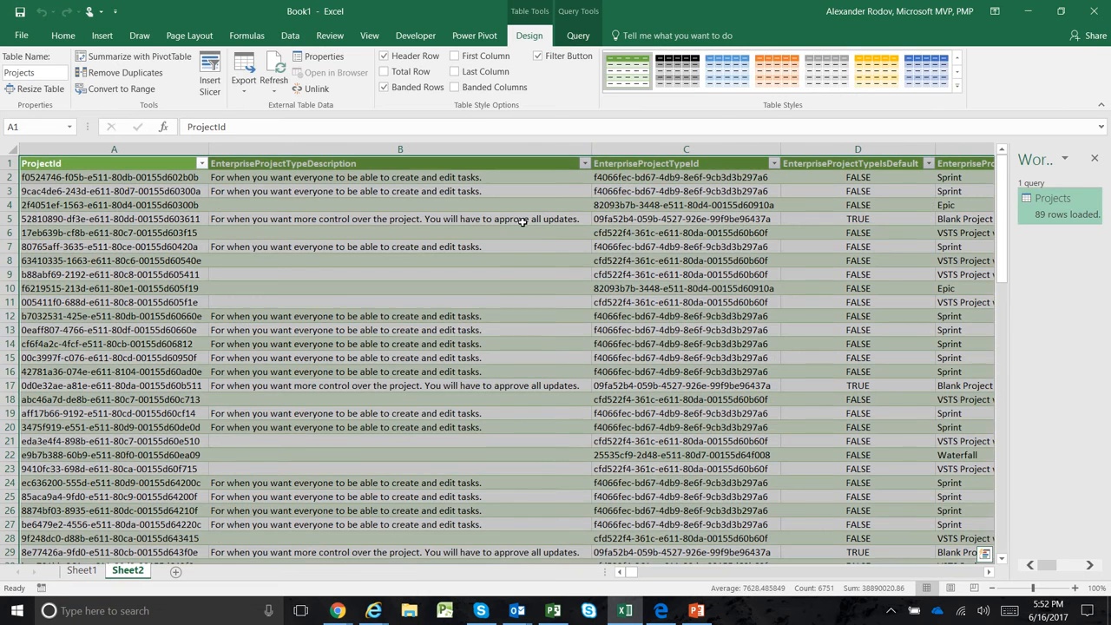
pyautogui.moveTo(102, 34)
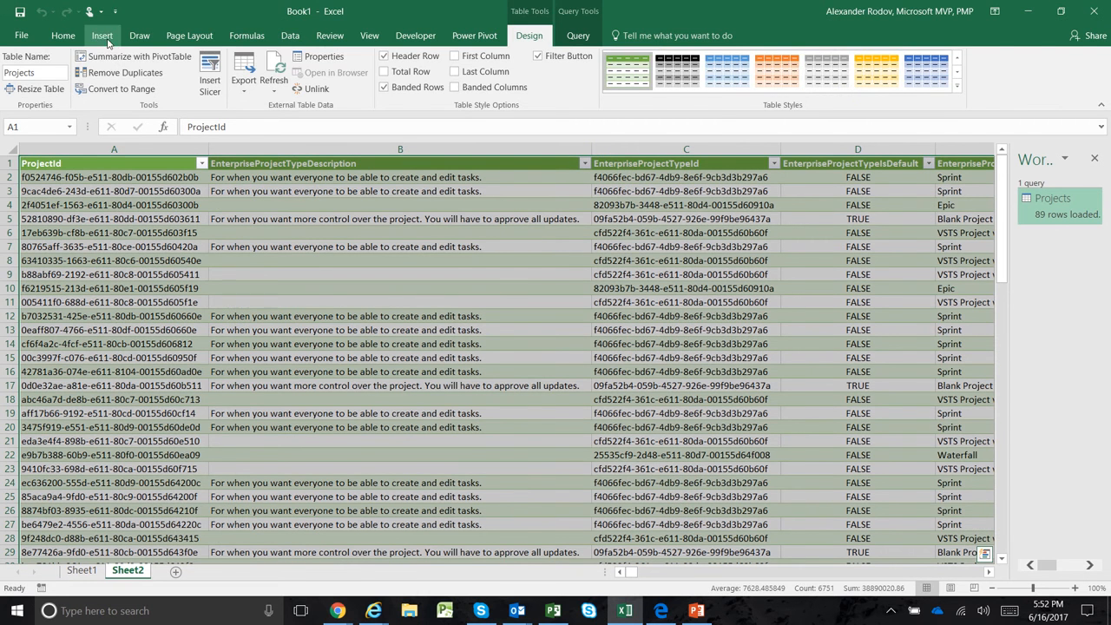
# Step: Start a PivotTable from an external data source, choosing the Query - Projects connection
pyautogui.click(101, 35)
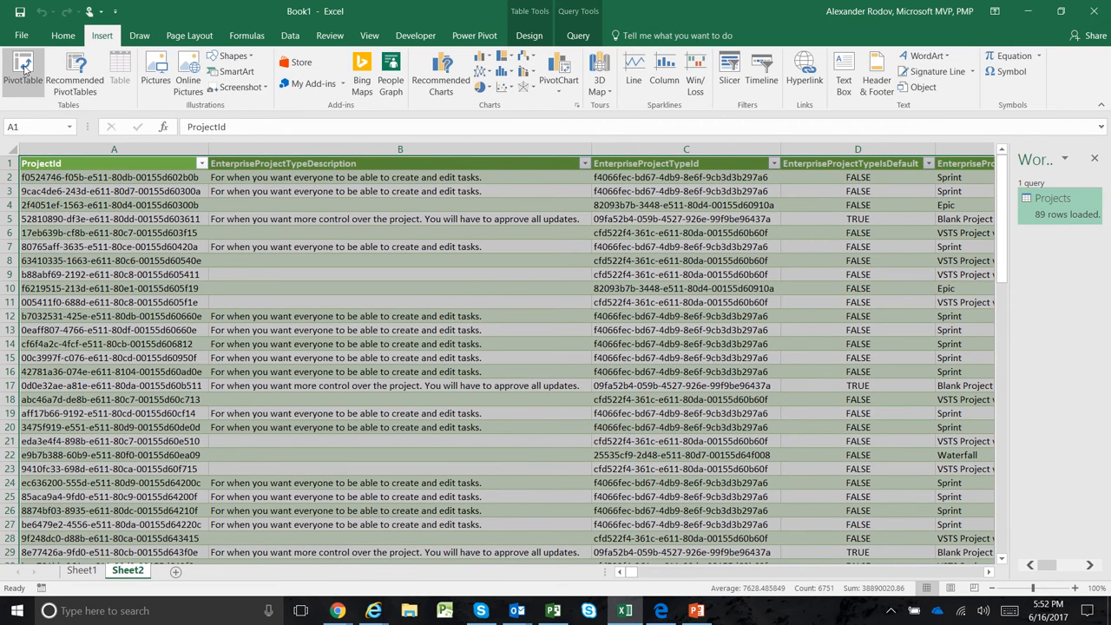
pyautogui.click(22, 71)
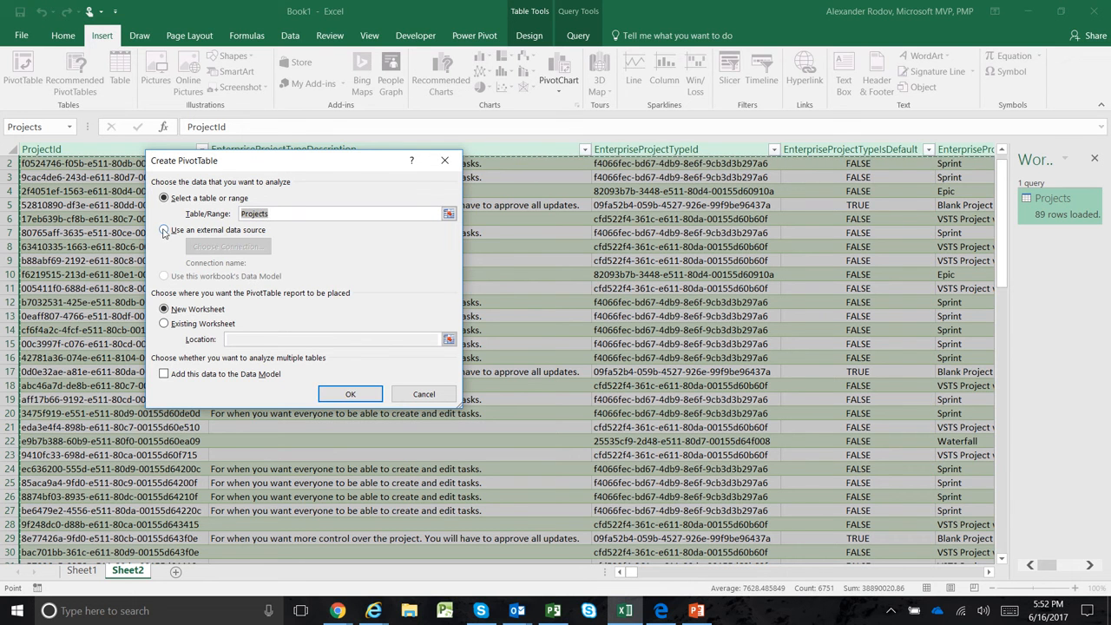
pyautogui.click(227, 247)
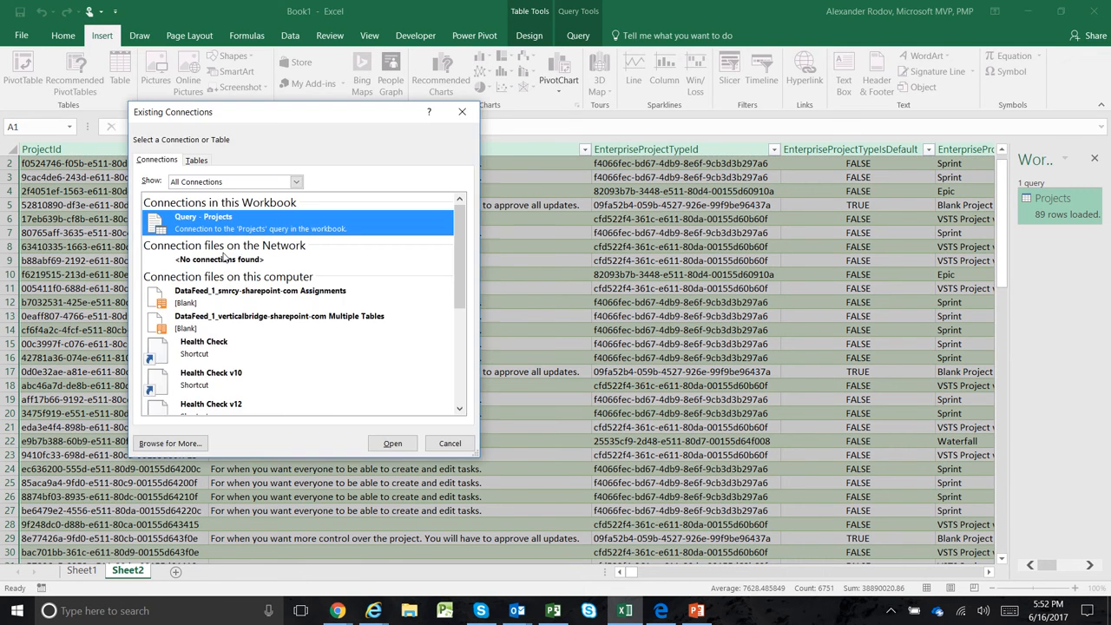
pyautogui.moveTo(342, 413)
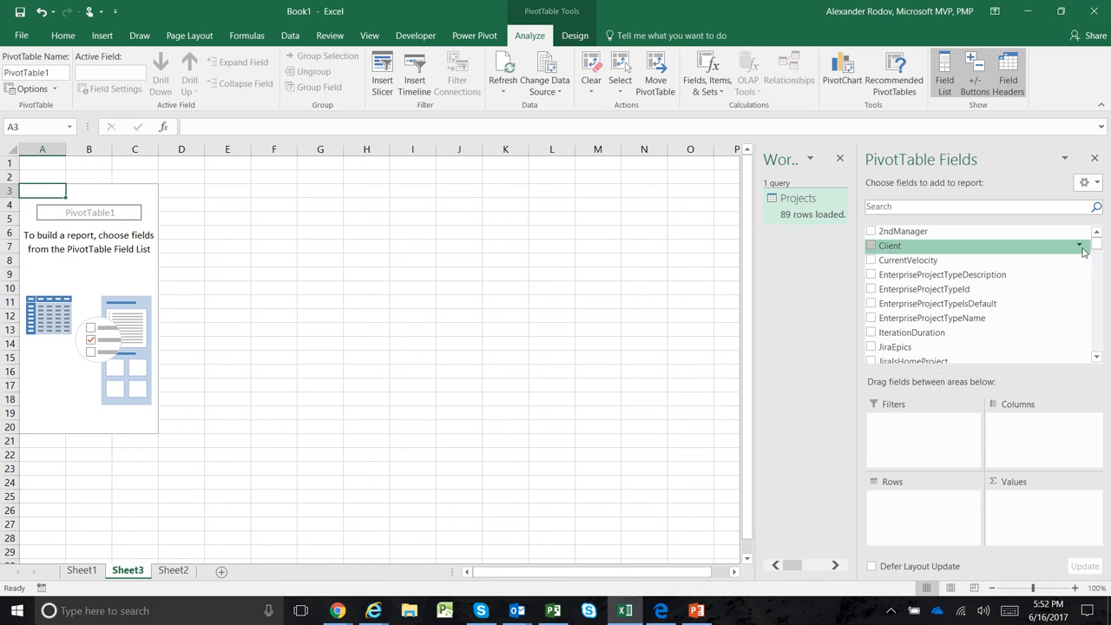
# Step: Add ProjectName (with ProjectCurrency) as the PivotTable's row labels
pyautogui.scroll(-3)
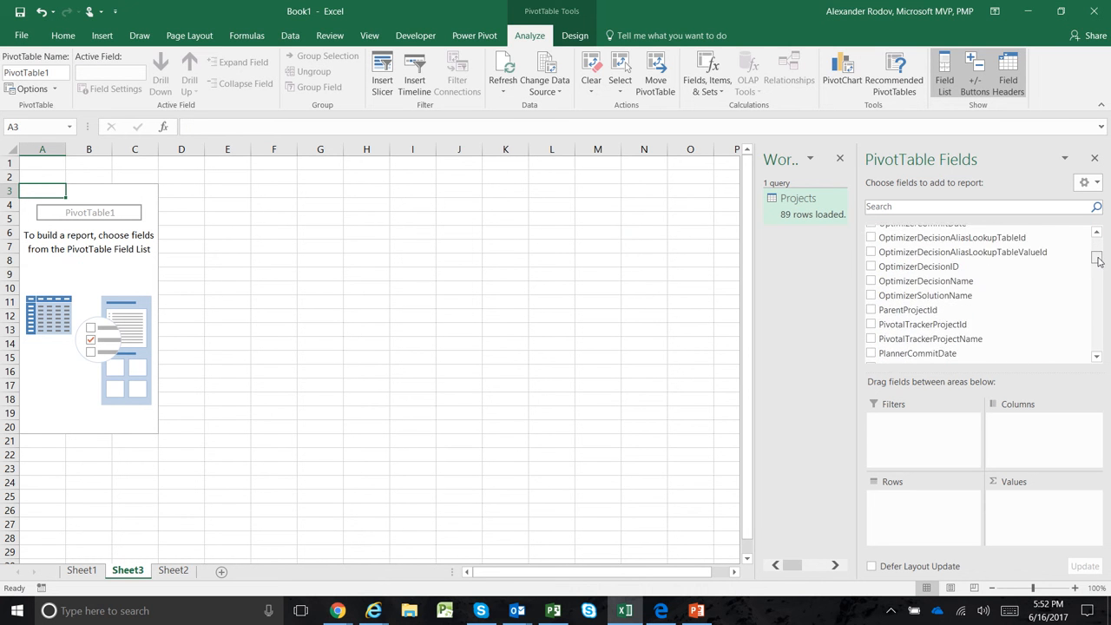
pyautogui.scroll(-3)
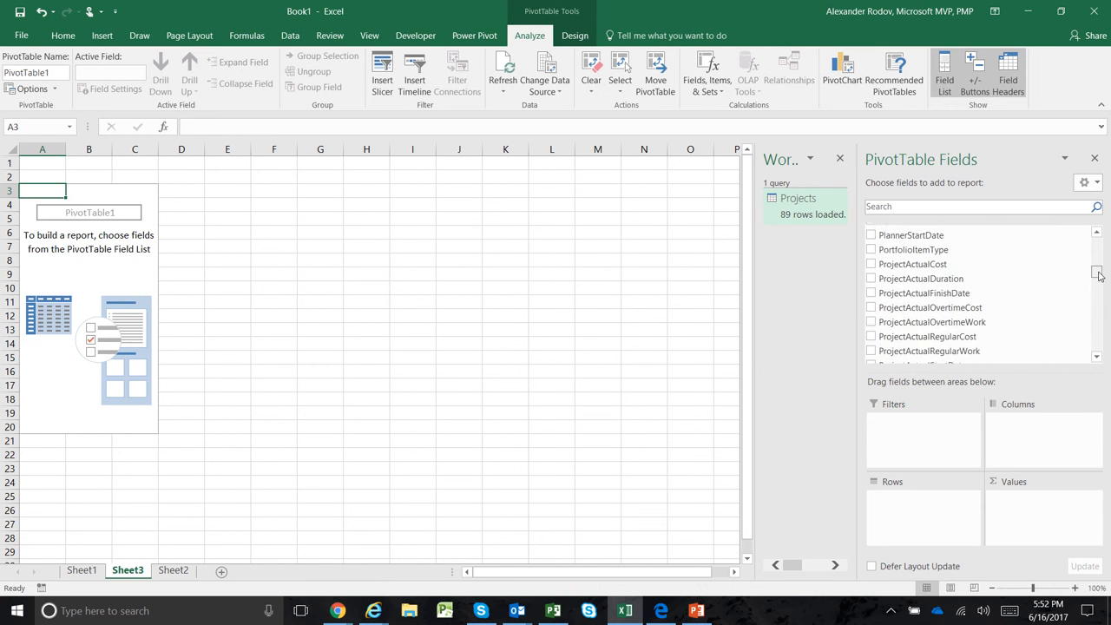
pyautogui.scroll(-3)
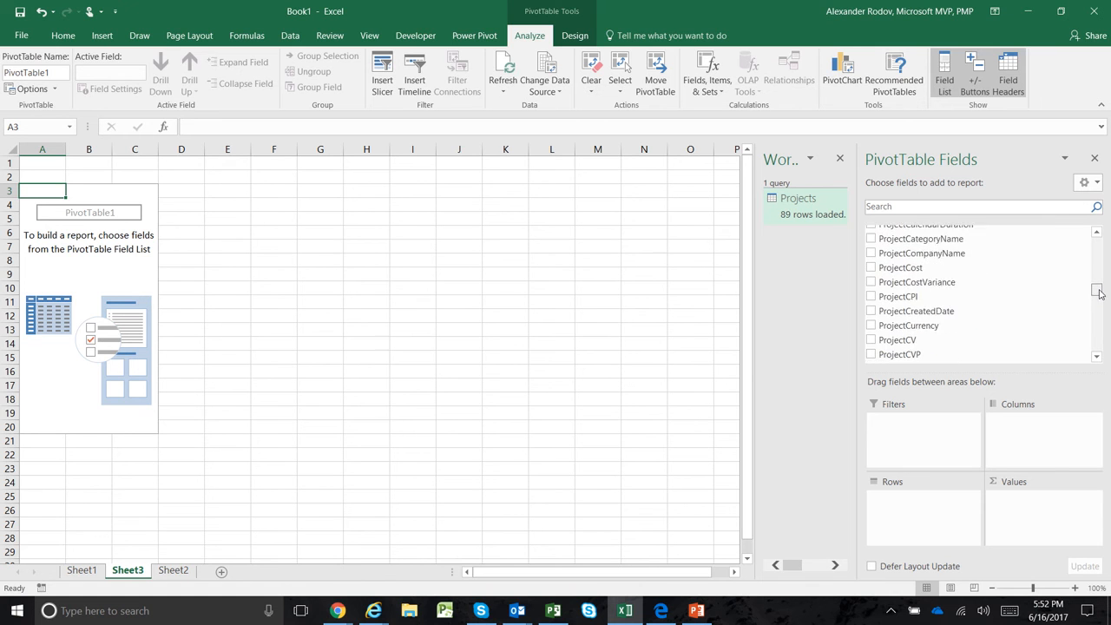
pyautogui.scroll(-3)
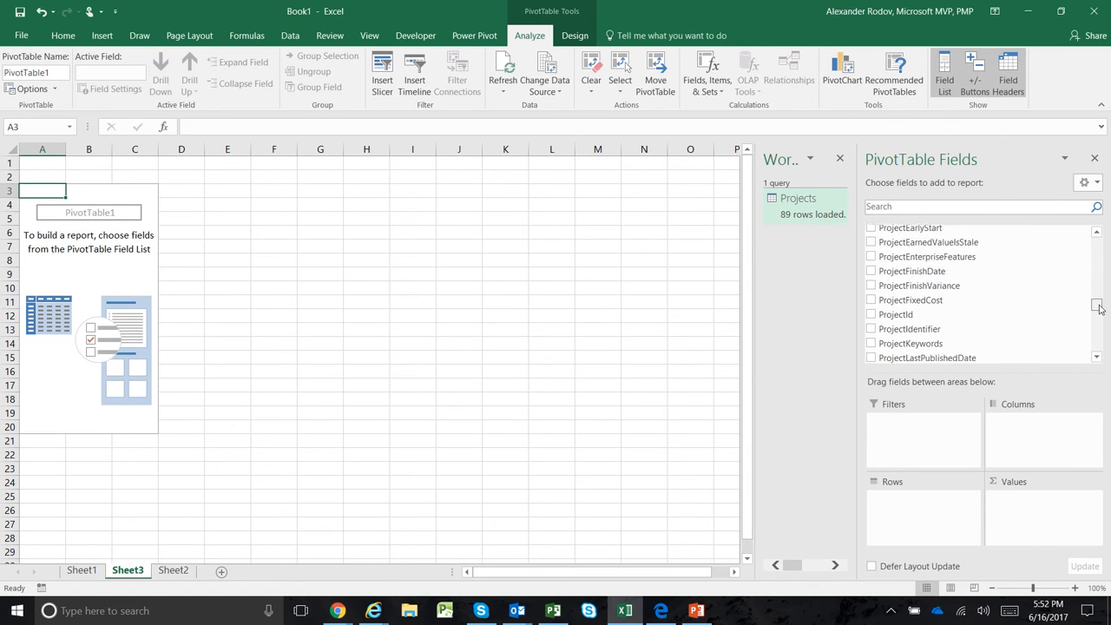
pyautogui.scroll(-3)
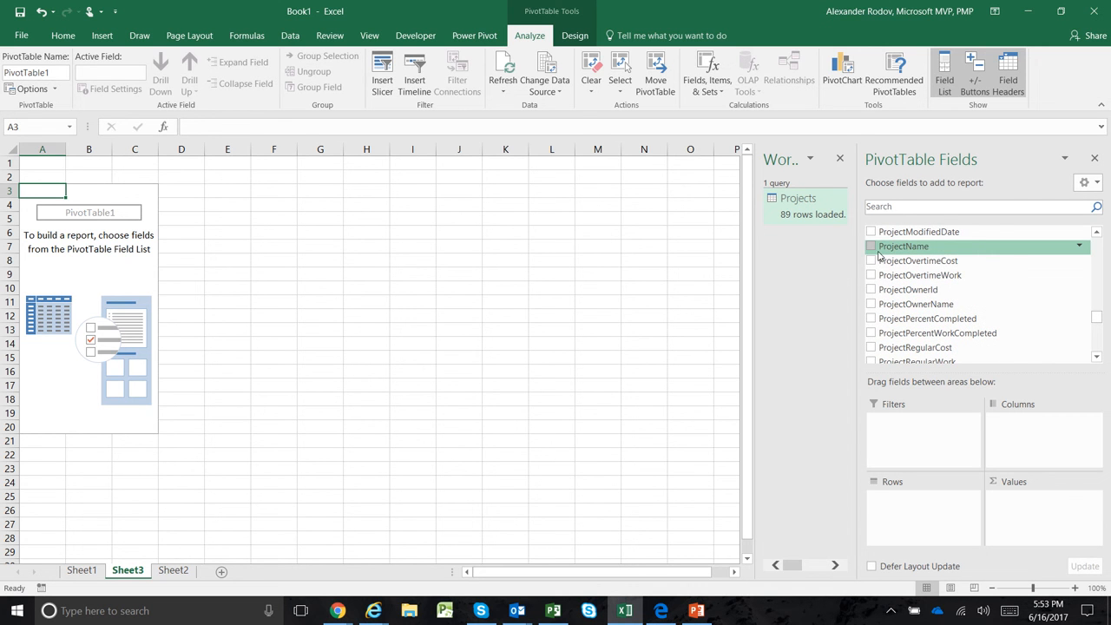
pyautogui.click(871, 247)
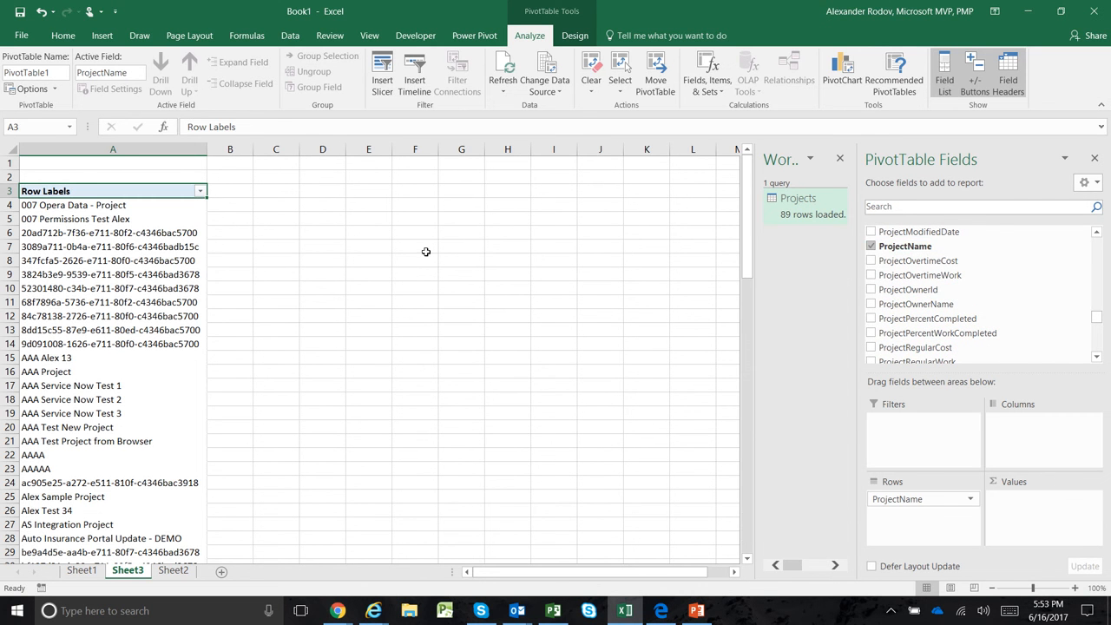
# Step: Add summed ProjectCVP and ProjectCV values to the PivotTable
pyautogui.scroll(-3)
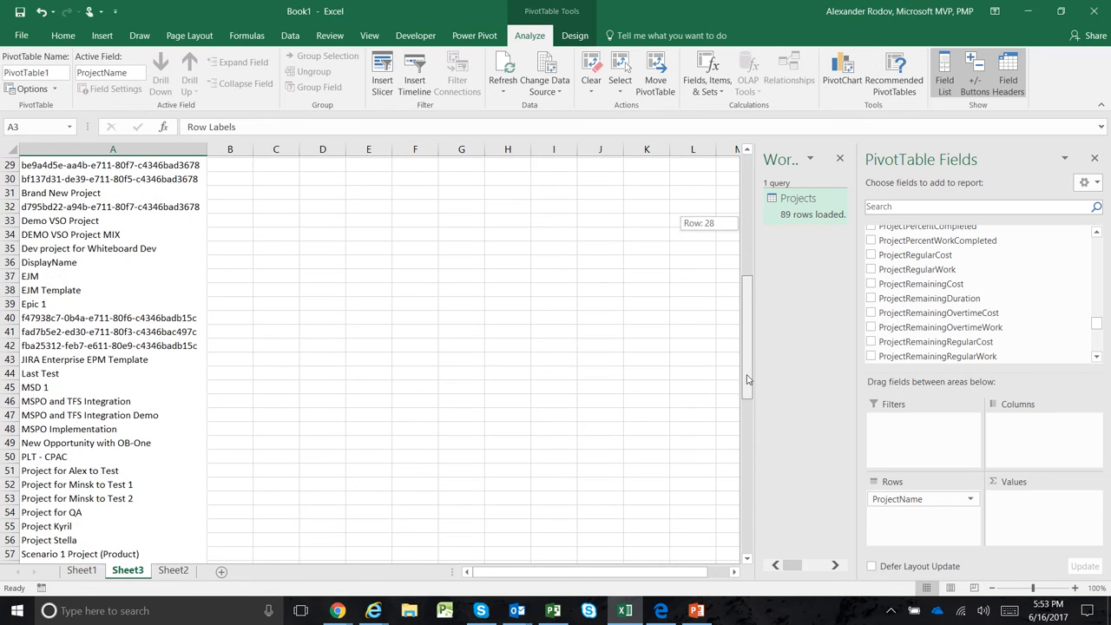
pyautogui.scroll(-3)
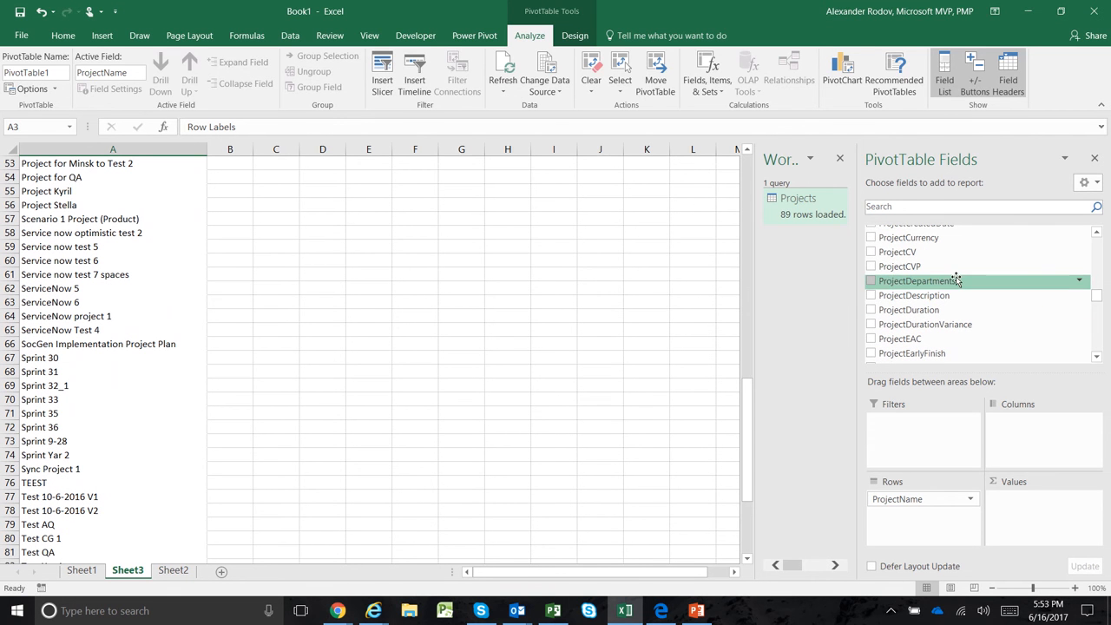
pyautogui.click(872, 251)
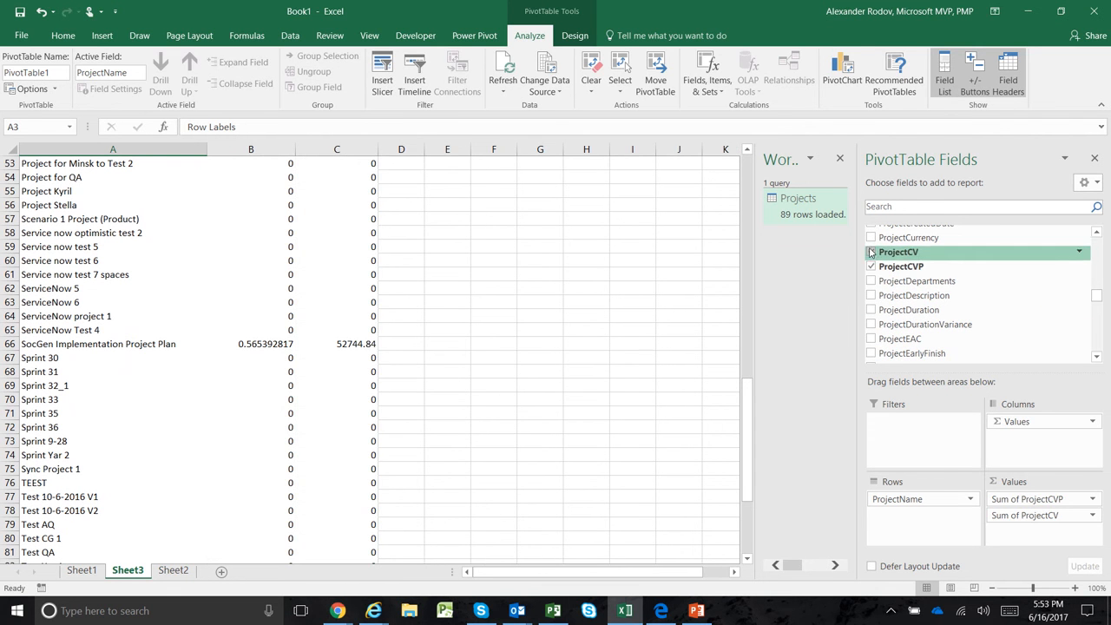
pyautogui.click(871, 236)
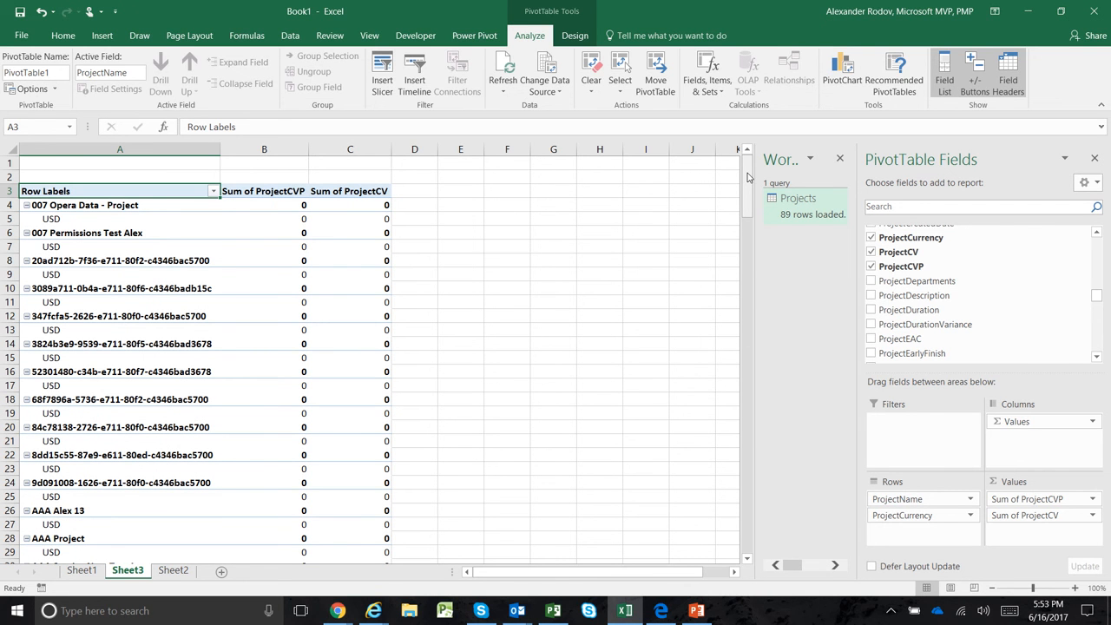
# Step: Review the Projects query's details in Queries & Connections, then return to the summary sheet
pyautogui.click(290, 34)
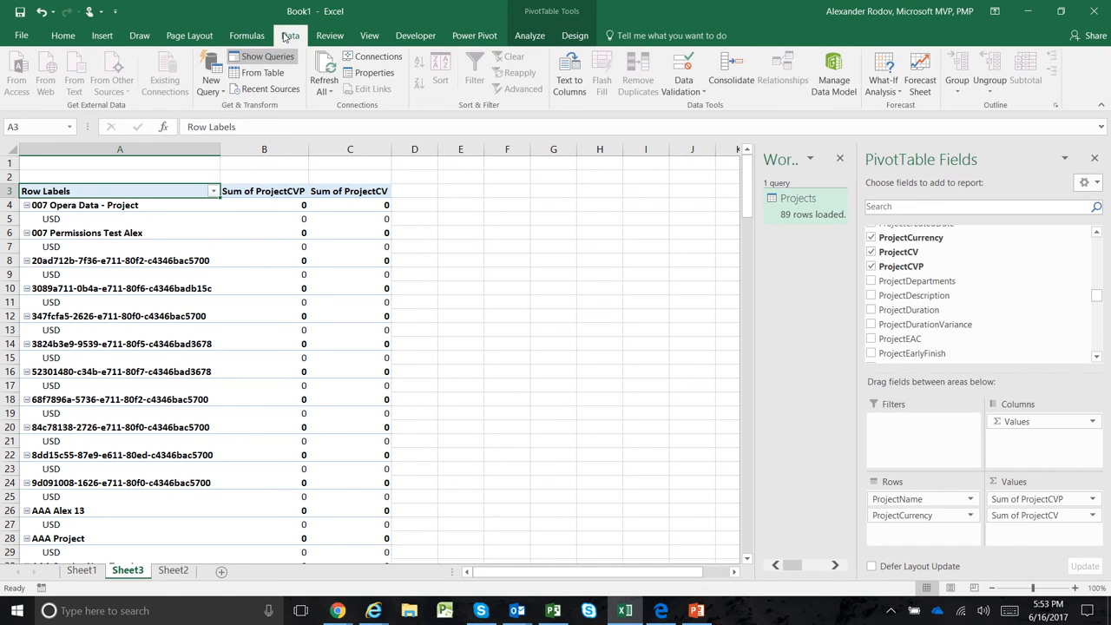
pyautogui.click(323, 66)
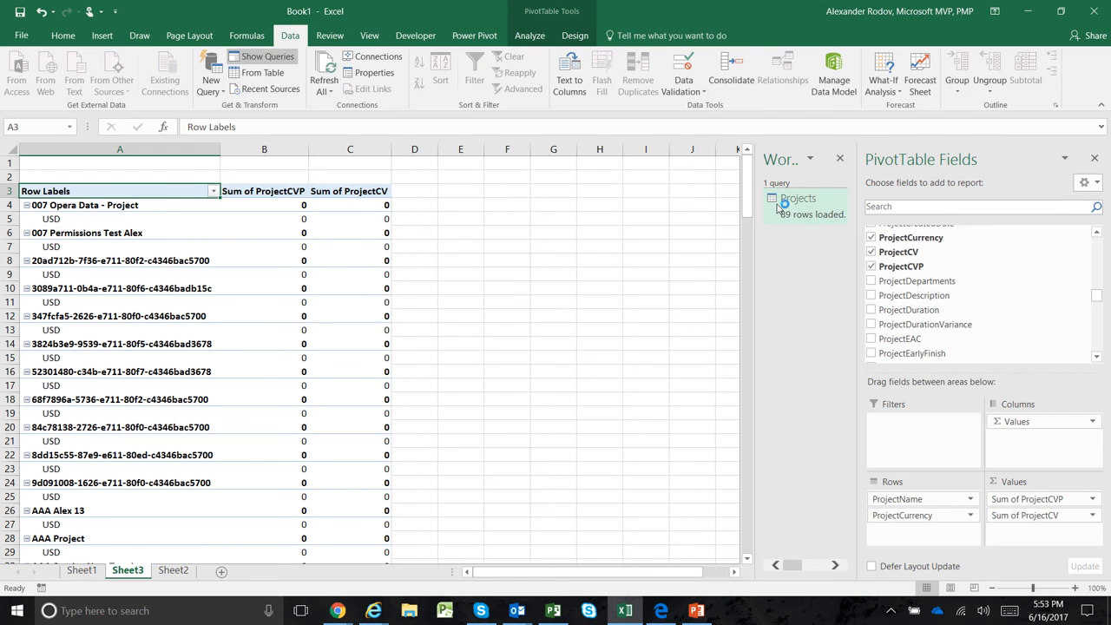
pyautogui.click(798, 197)
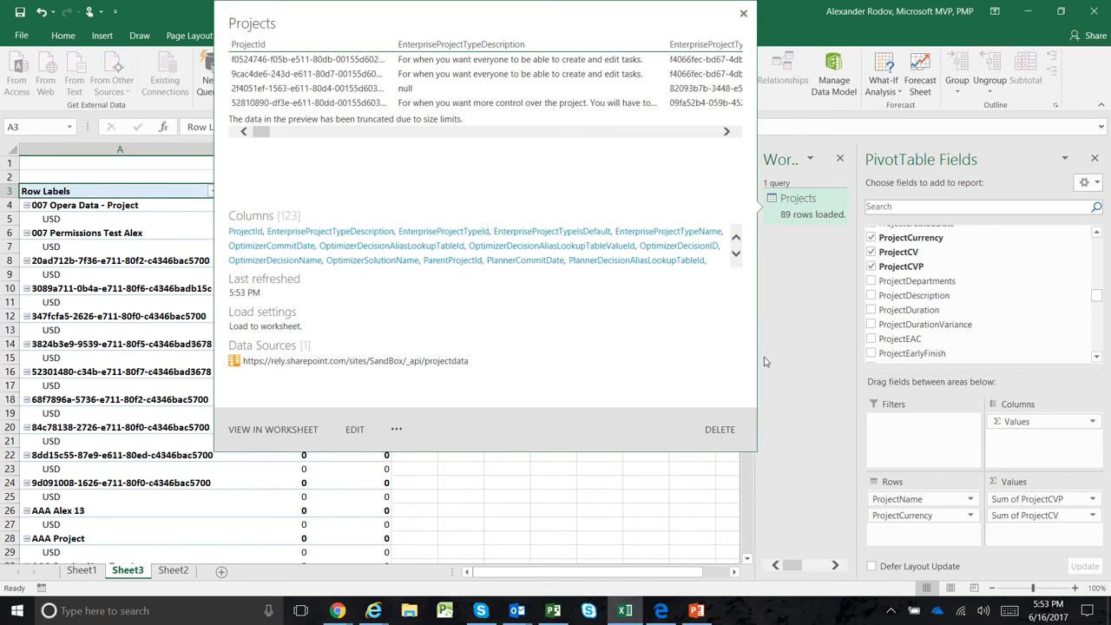
pyautogui.click(742, 14)
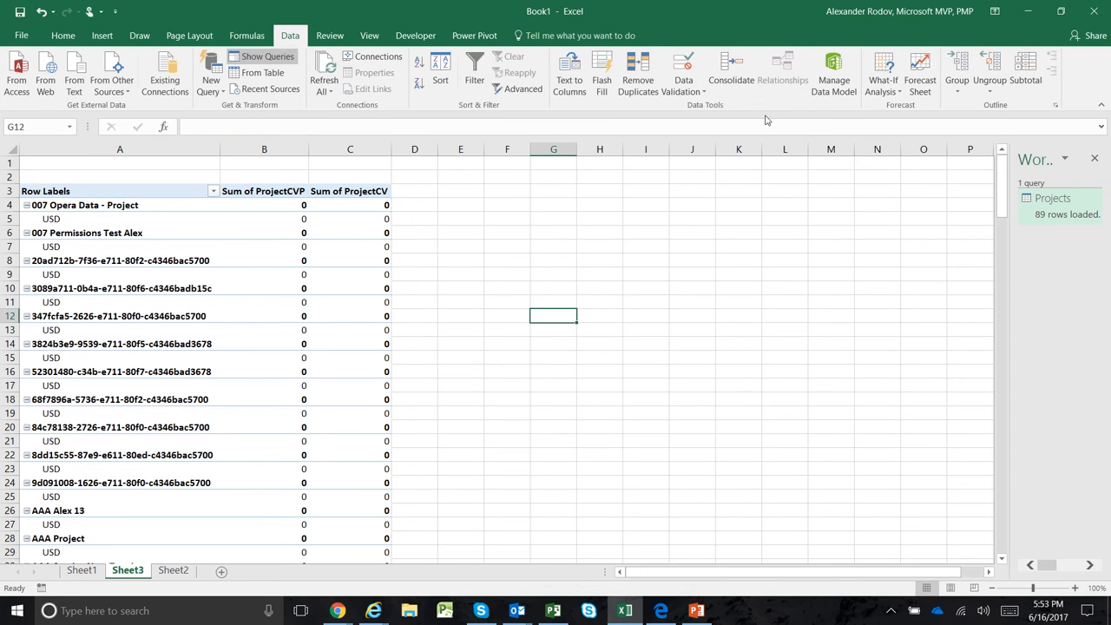